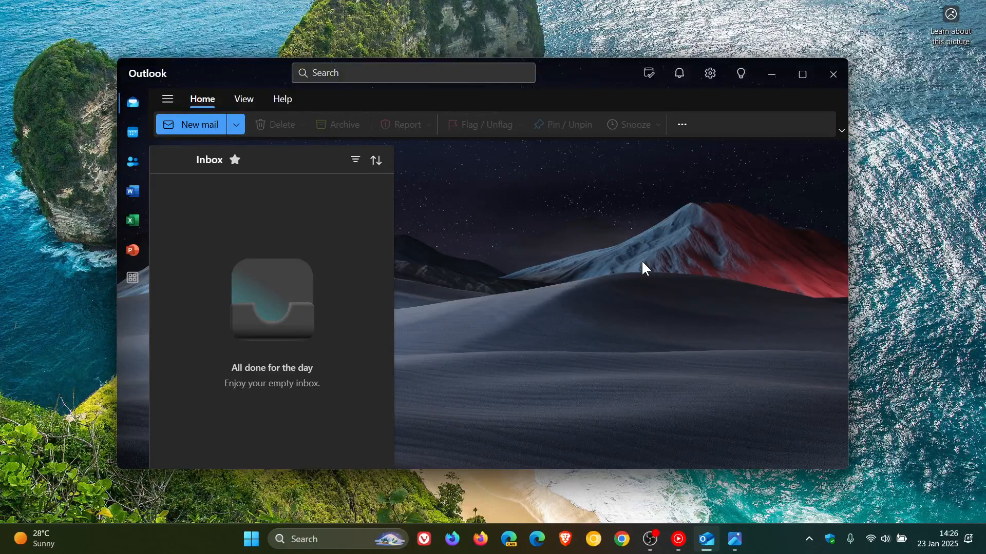
mouse_move(762, 123)
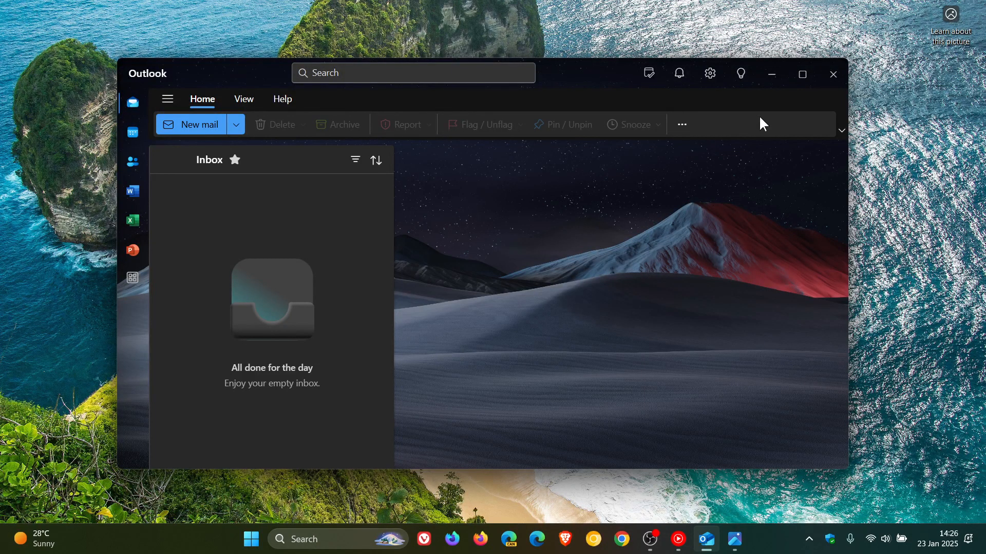
Dismiss the Mail and Calendar retirement notice via Open Outlook to reach the new Outlook inbox.
click(832, 73)
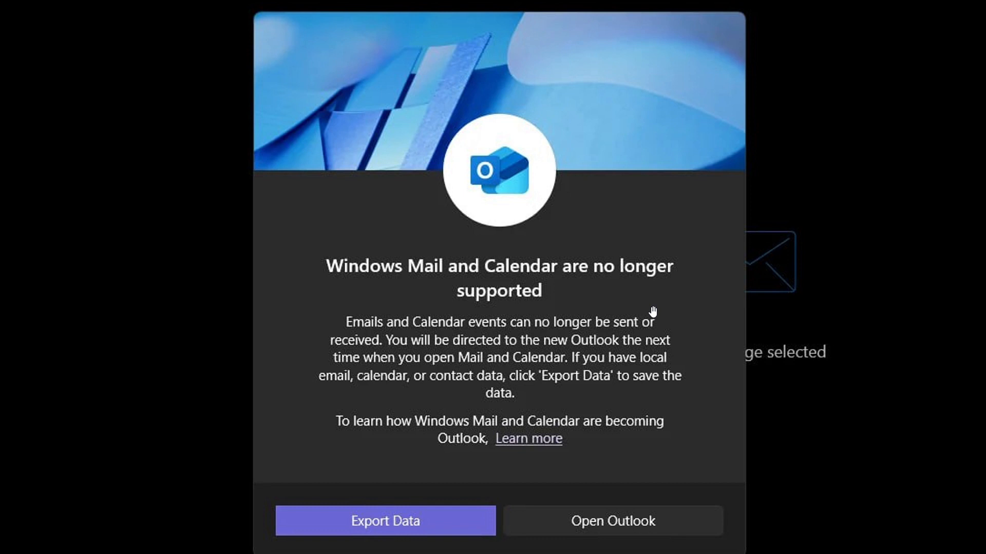
mouse_move(512, 359)
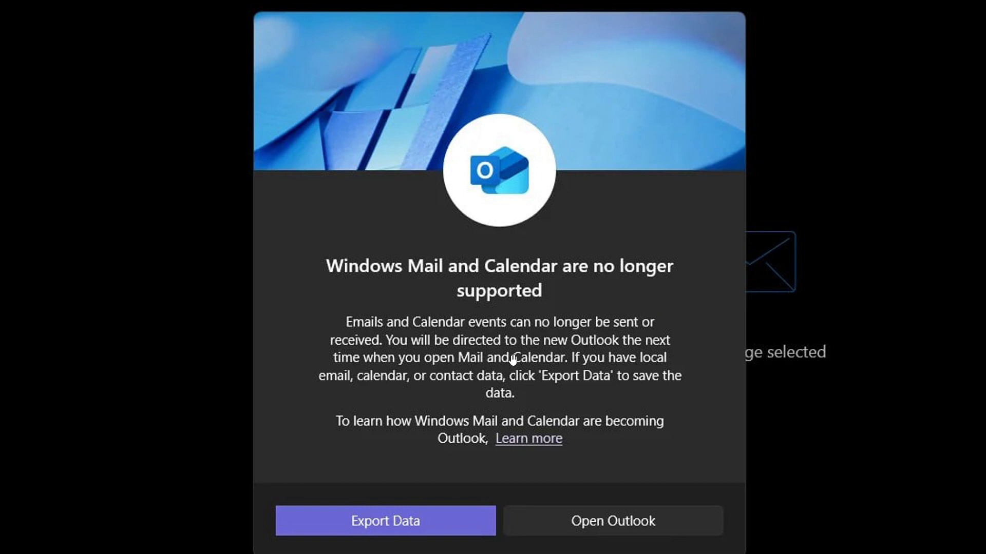
mouse_move(376, 343)
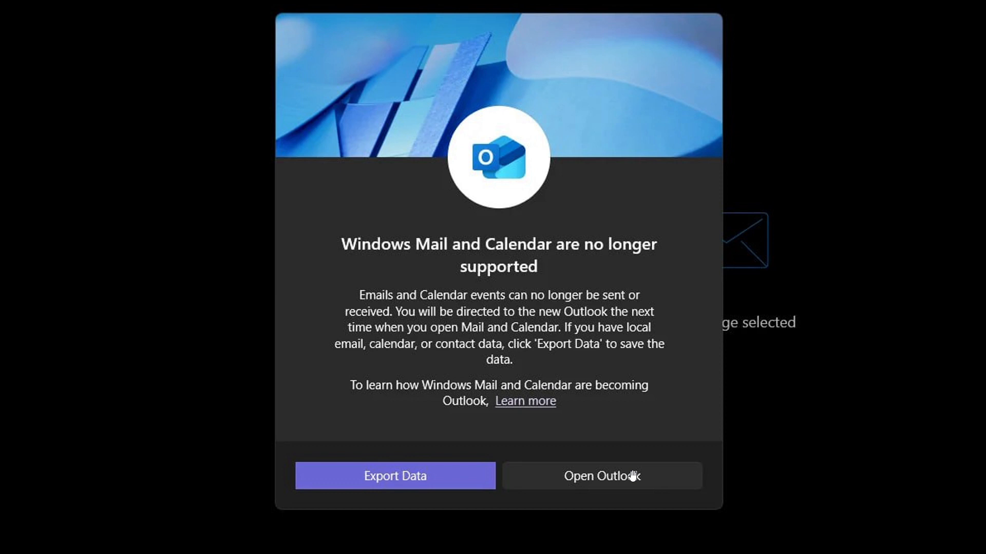
click(600, 476)
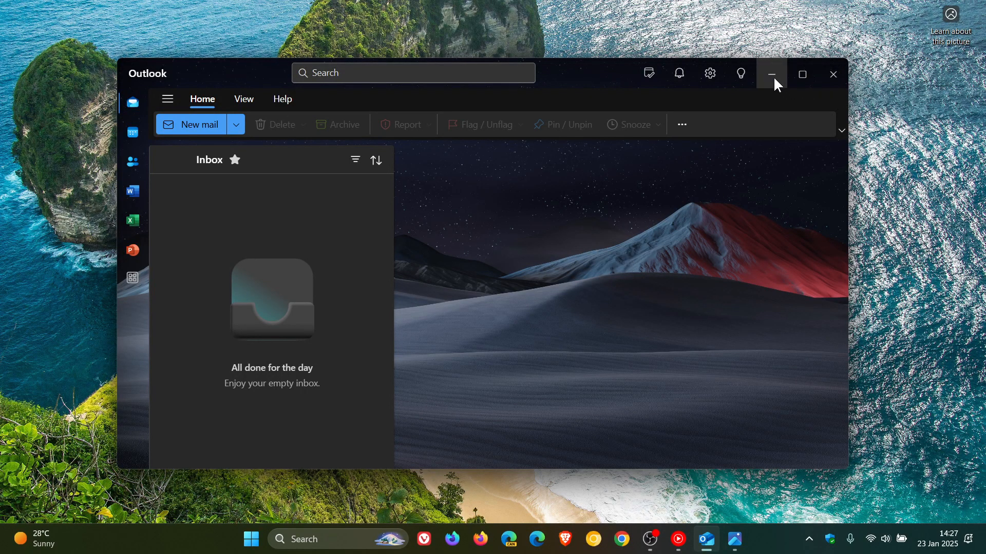
Minimize the new Outlook window, leaving it on the taskbar with the desktop showing.
click(770, 73)
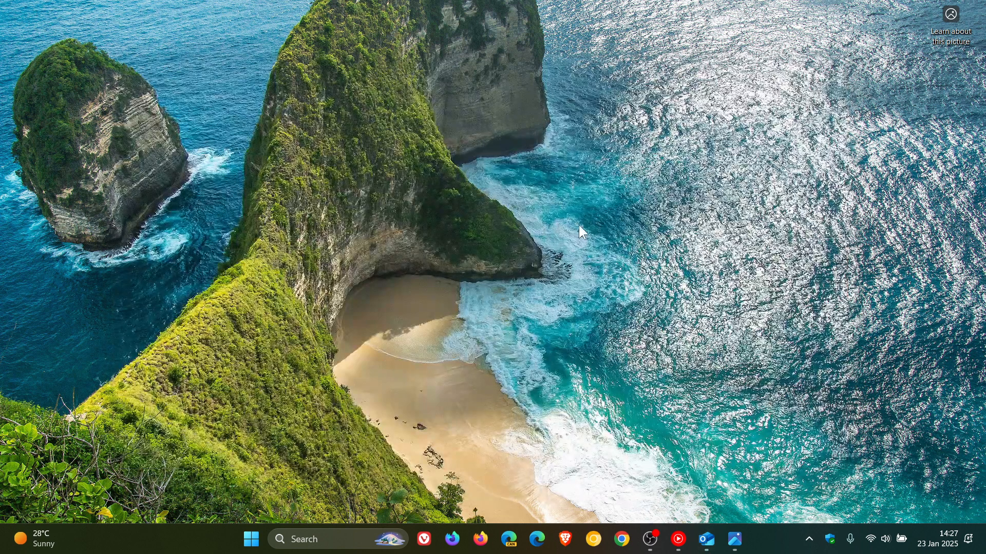
mouse_move(728, 503)
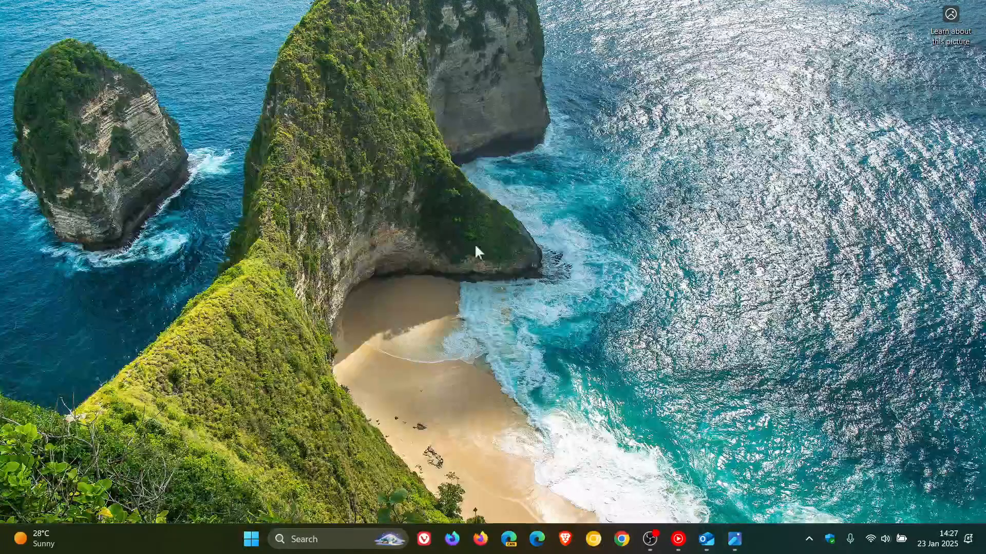
mouse_move(628, 245)
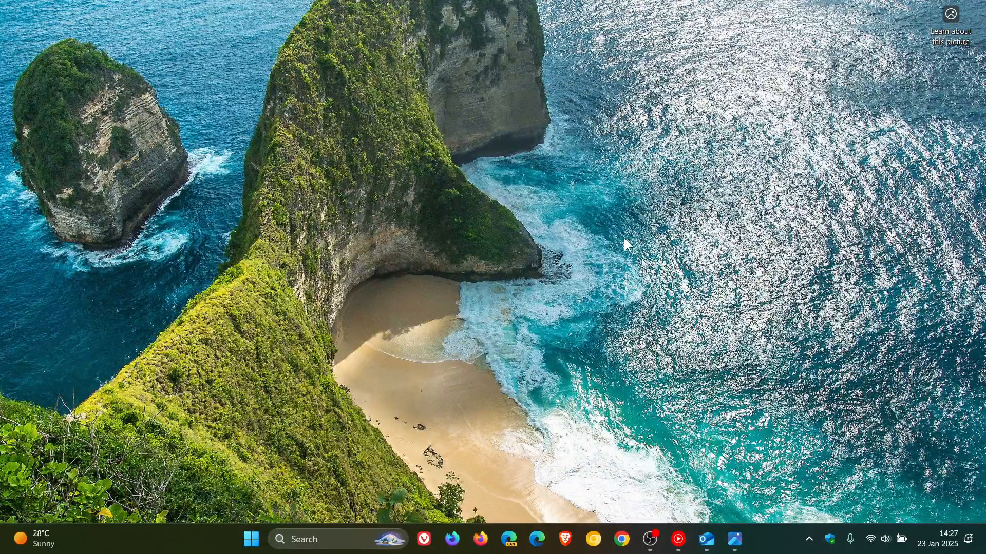